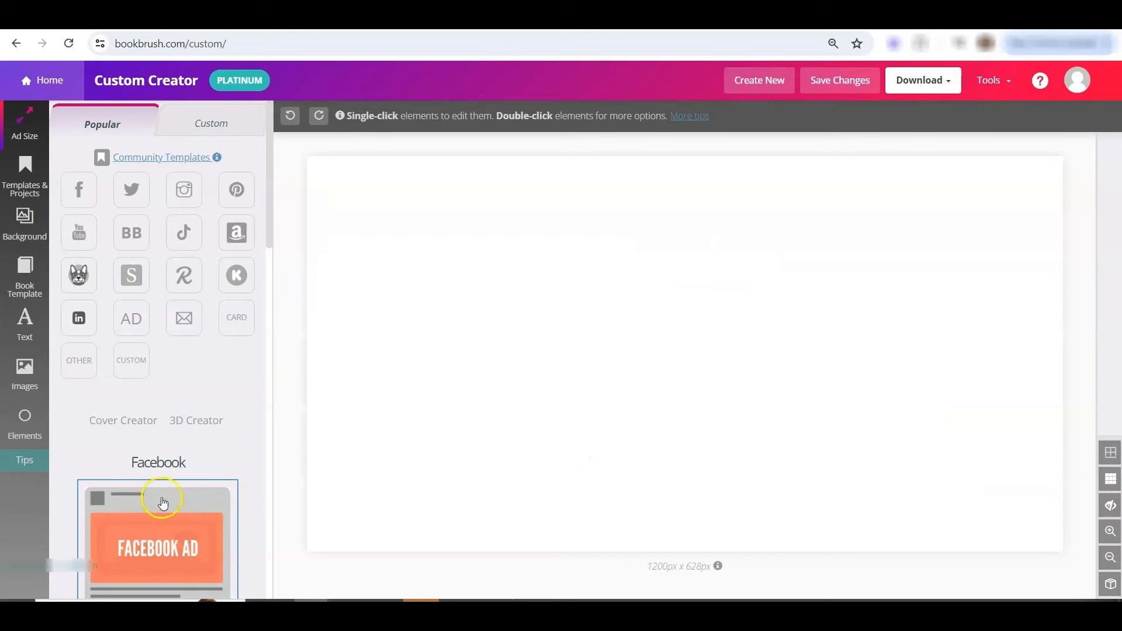
mouse_move(24, 226)
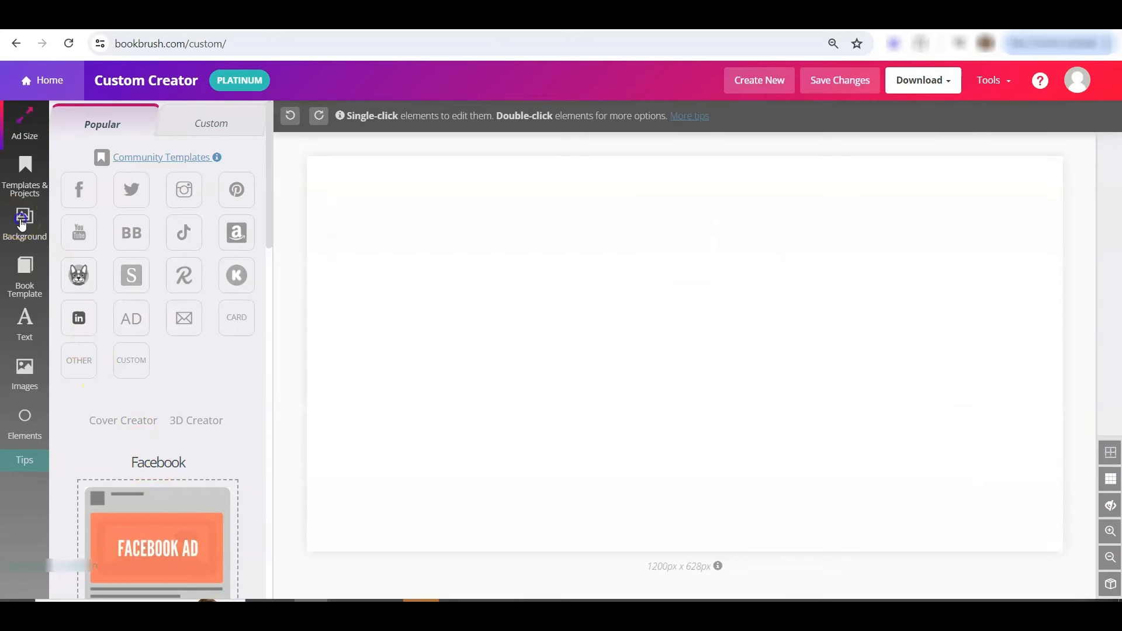
Step: Open the Background panel's edit options for the blank 1200x628 canvas
click(24, 224)
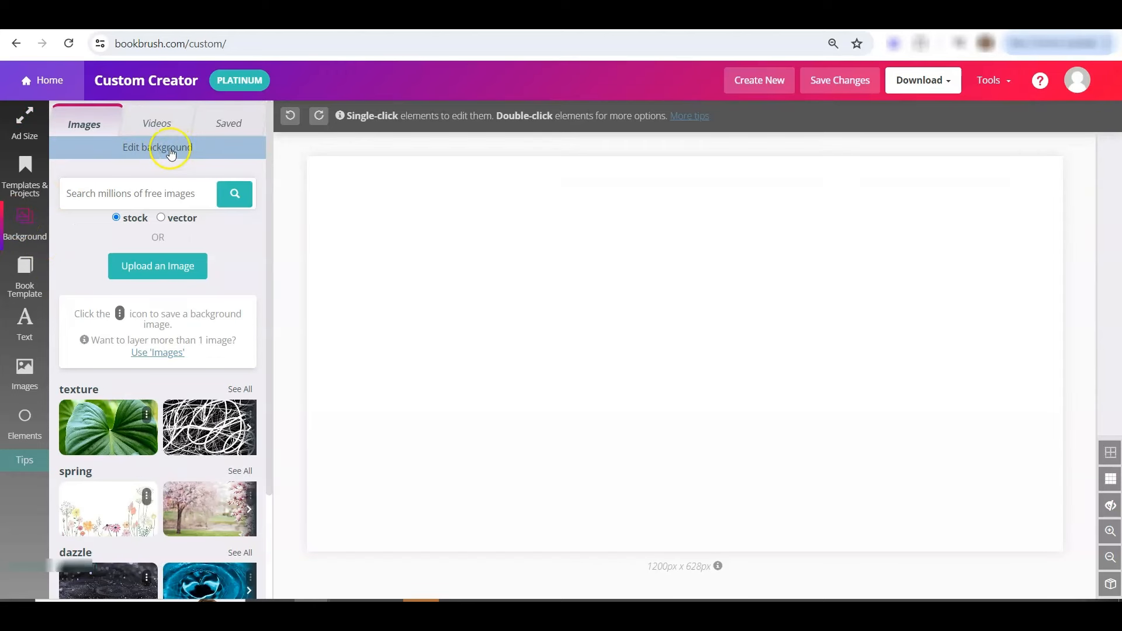
click(156, 147)
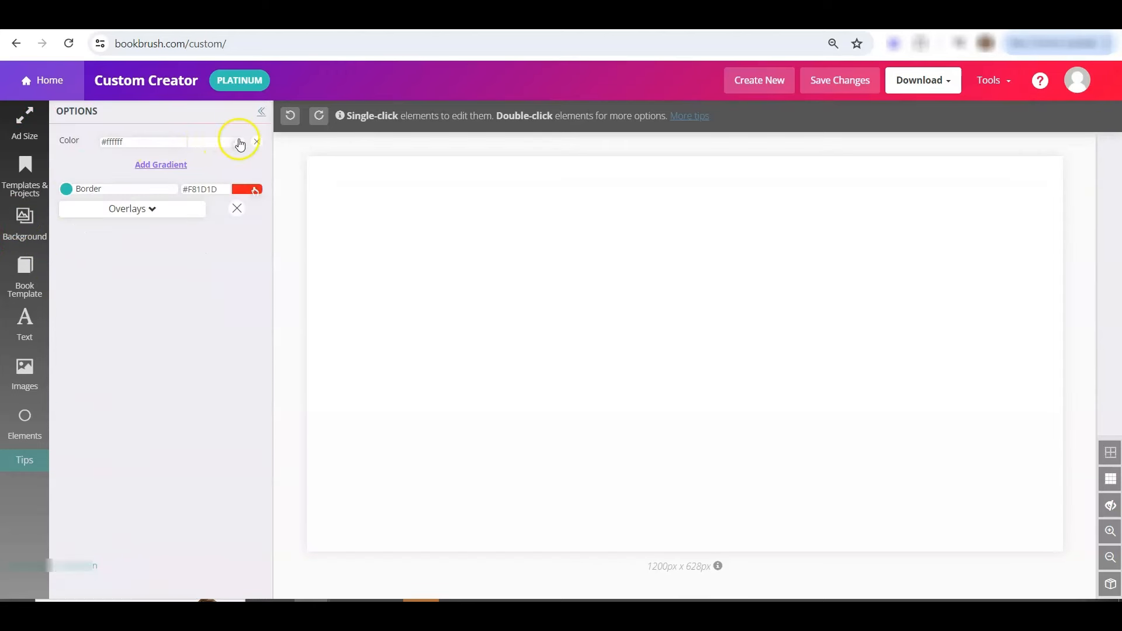
Step: Colour the background red, add a gradient, and set Color 2 to blue
click(236, 141)
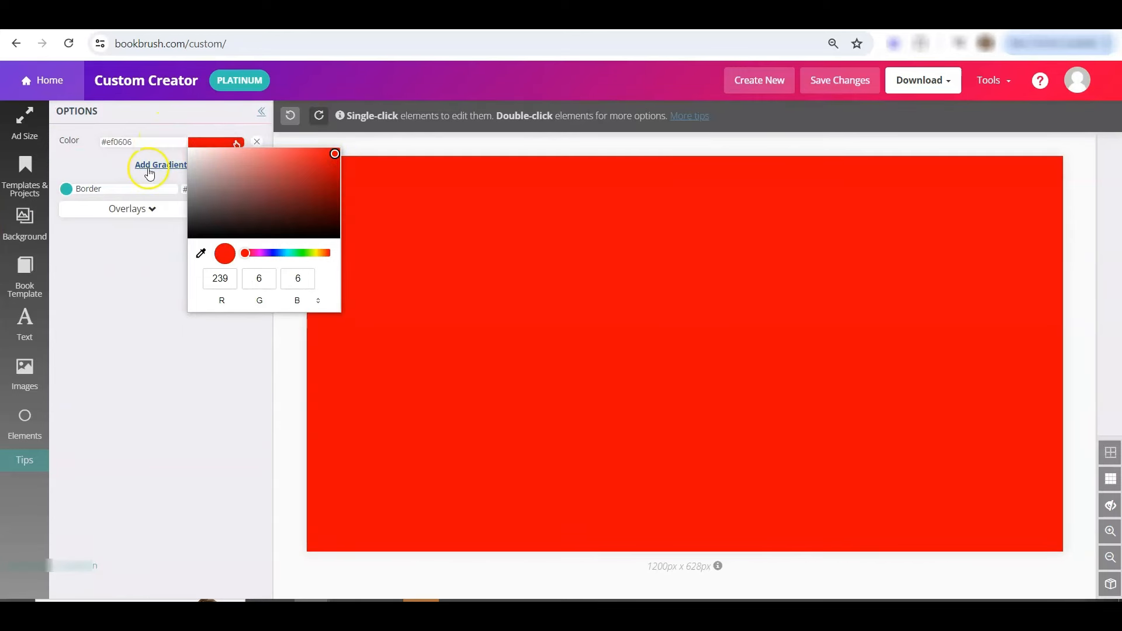
click(160, 164)
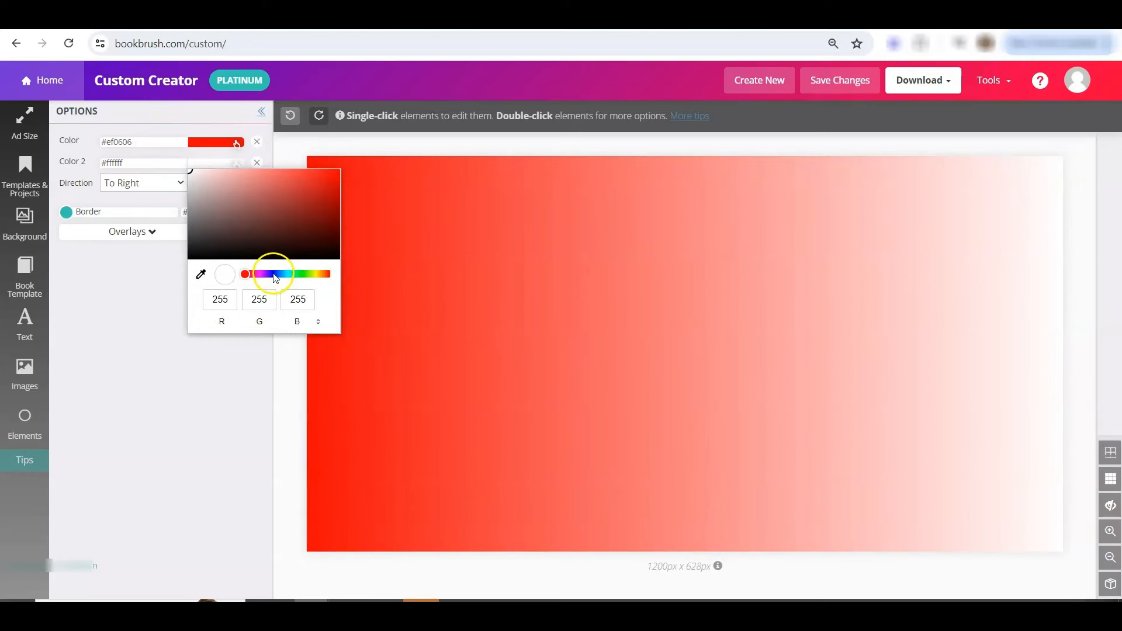
click(334, 174)
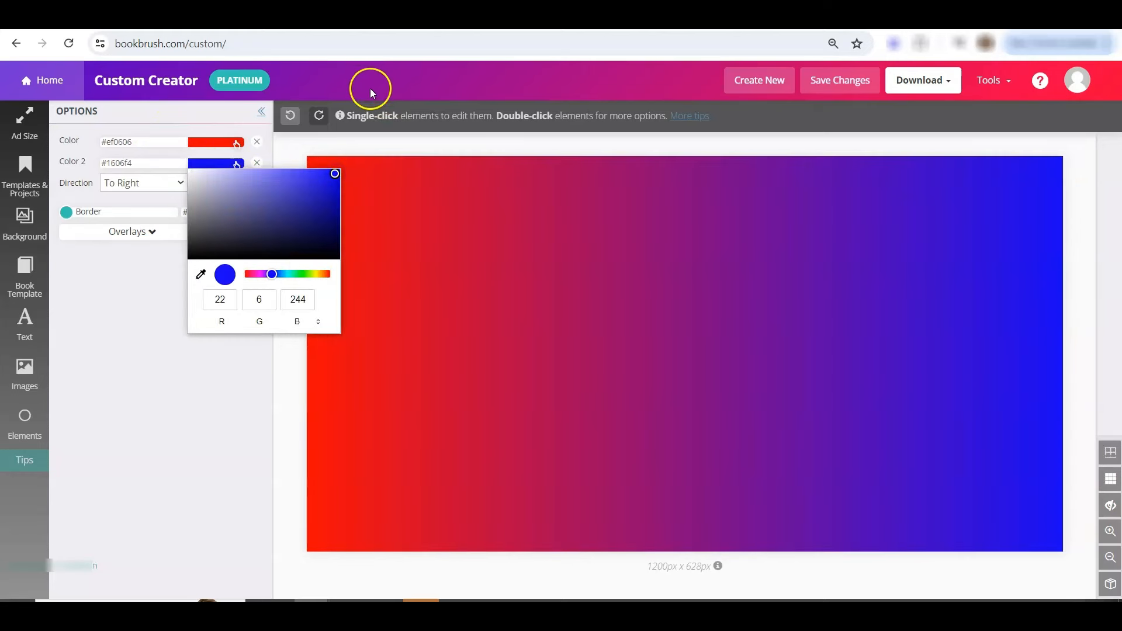
mouse_move(211, 450)
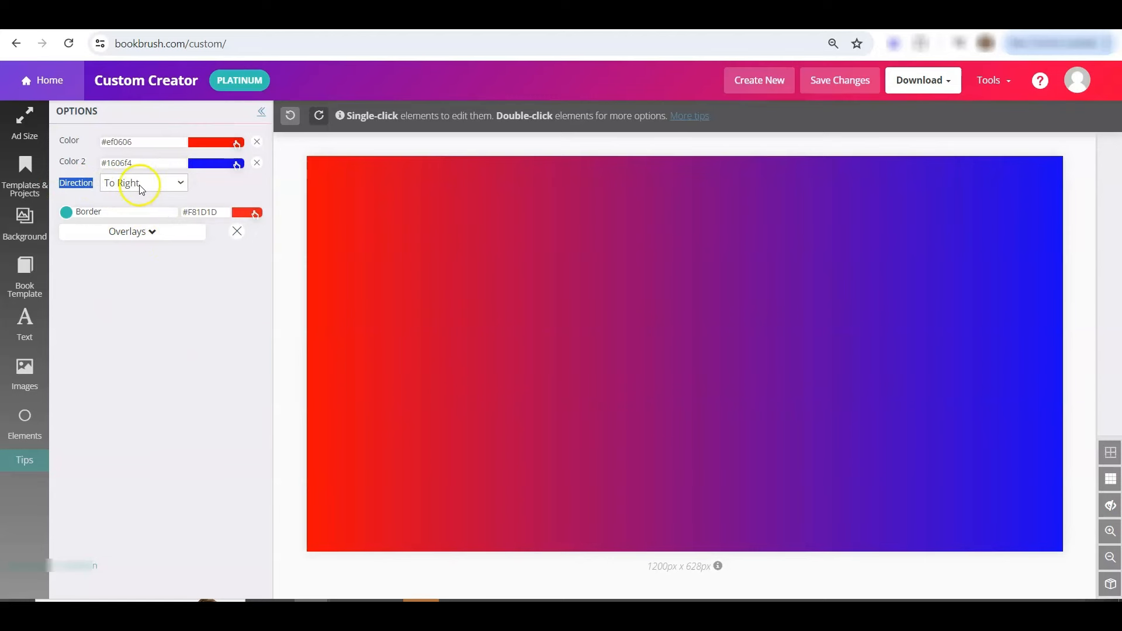
Step: Try gradient directions To Left, To Bottom, To Top Right, then choose To Top Left
click(143, 183)
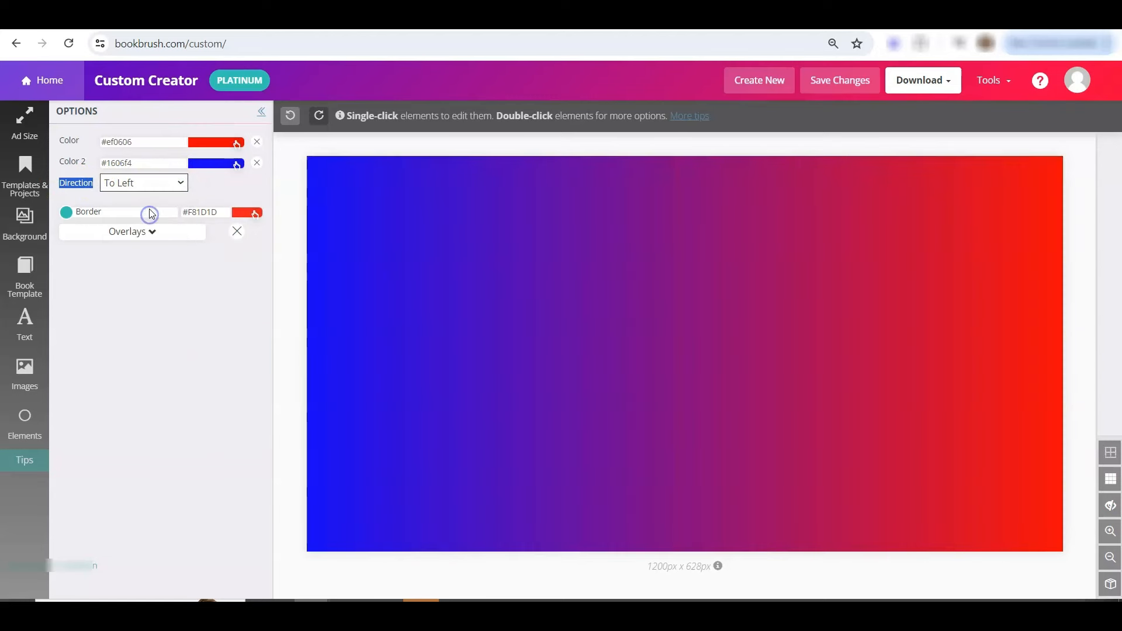
click(143, 182)
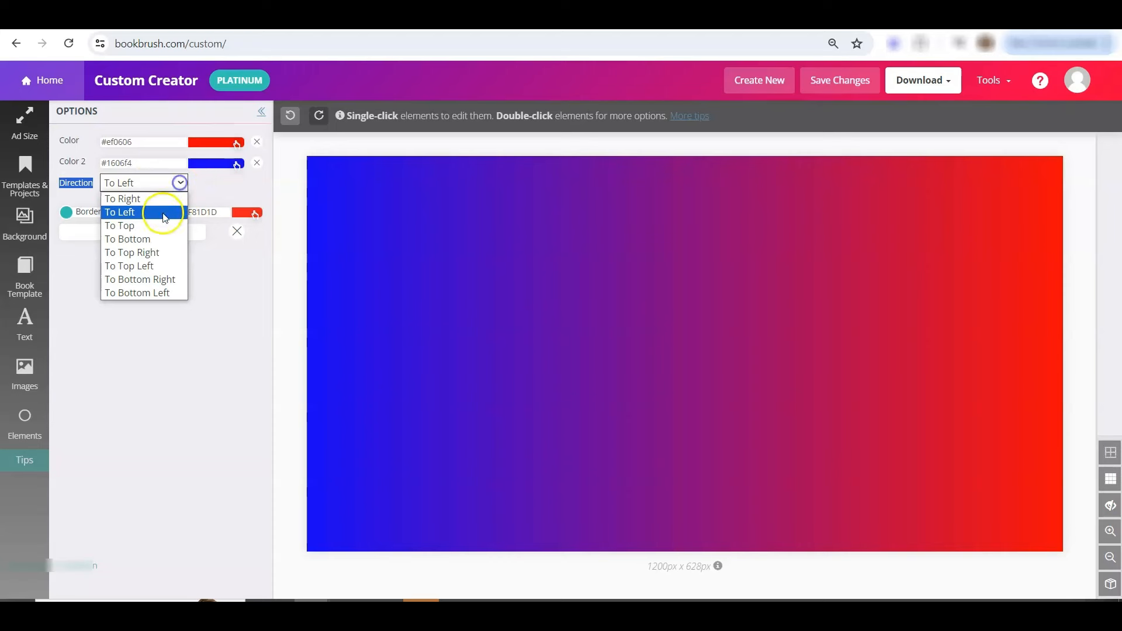
click(128, 238)
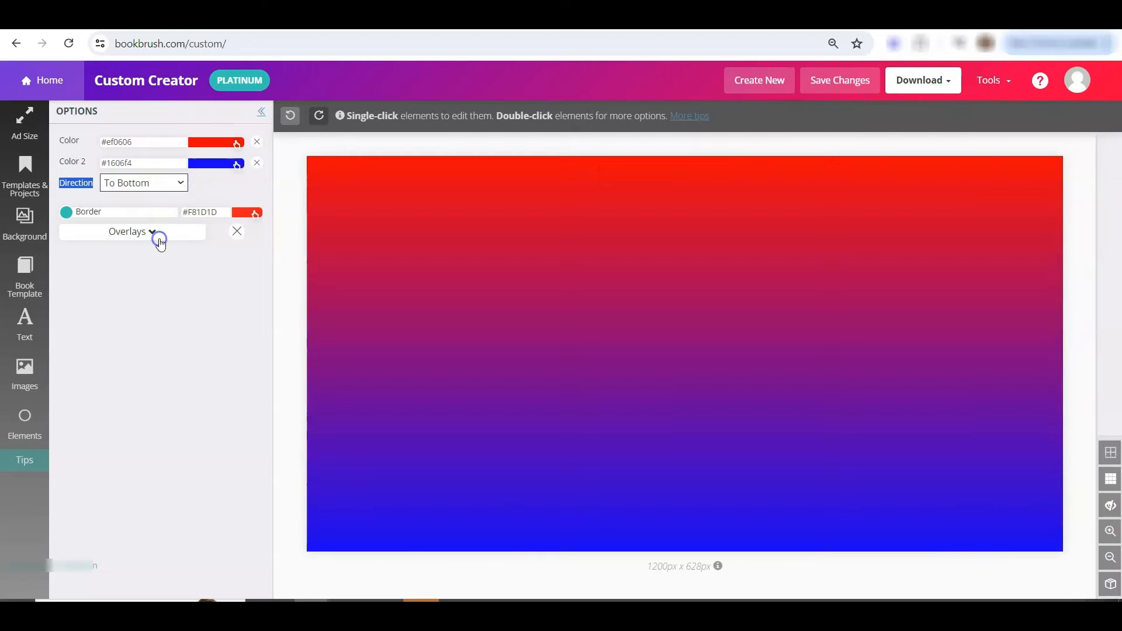
click(143, 182)
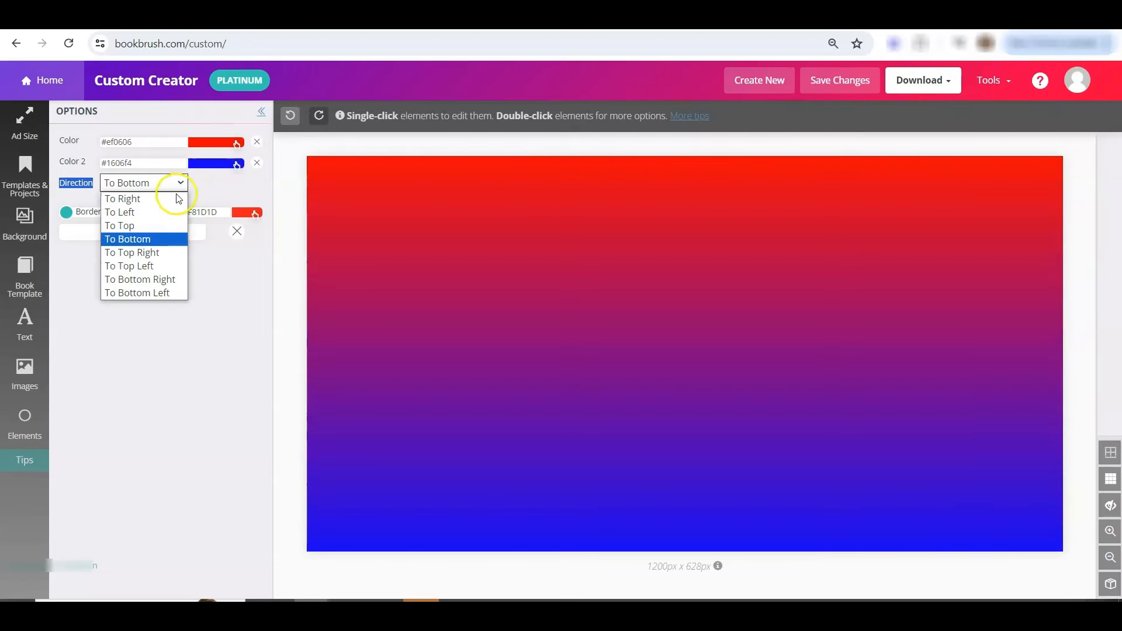
click(132, 253)
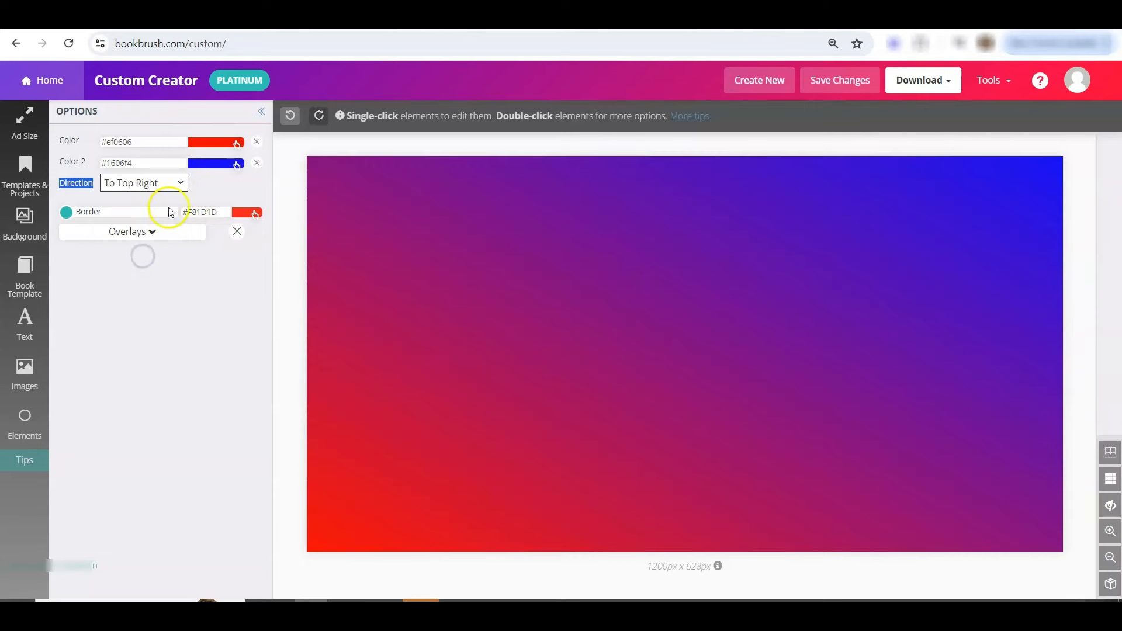
click(143, 183)
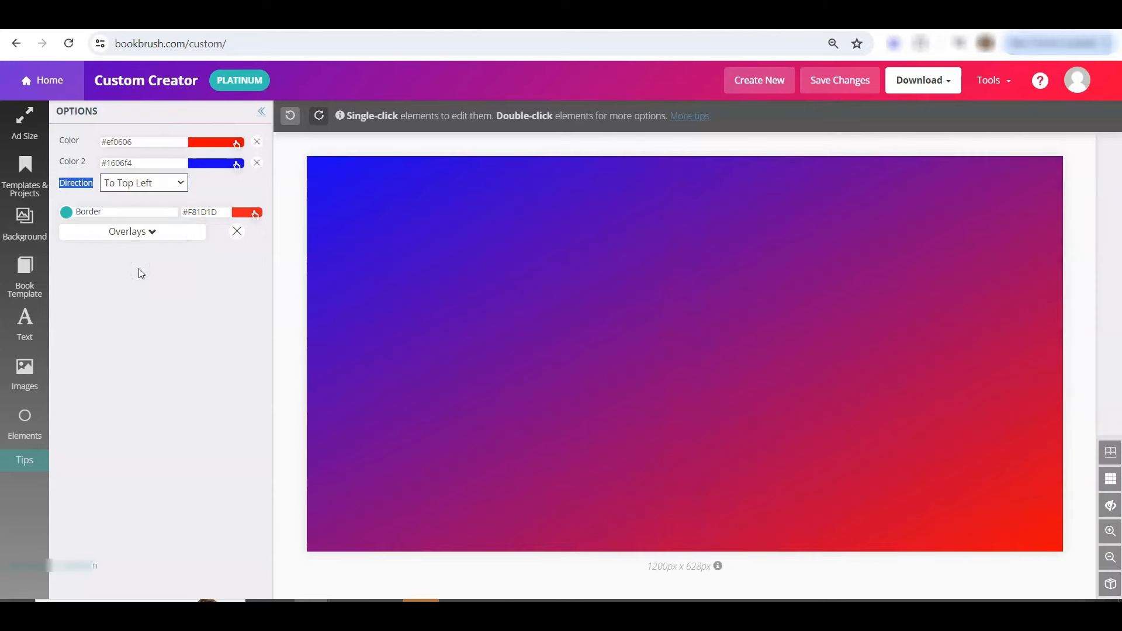
click(143, 182)
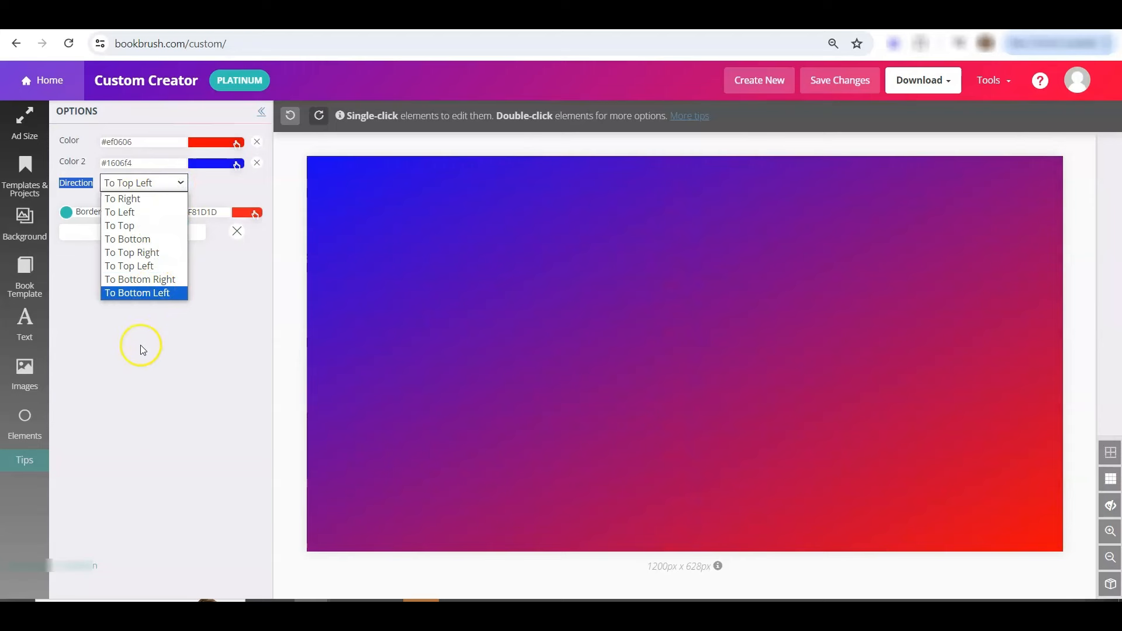
mouse_move(158, 399)
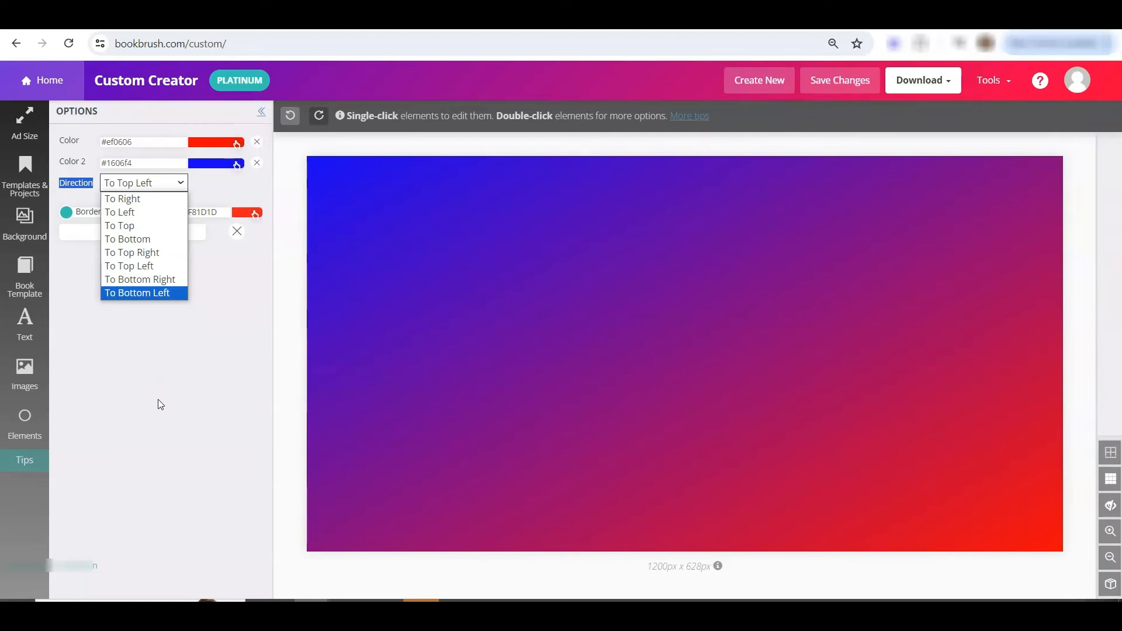
click(25, 325)
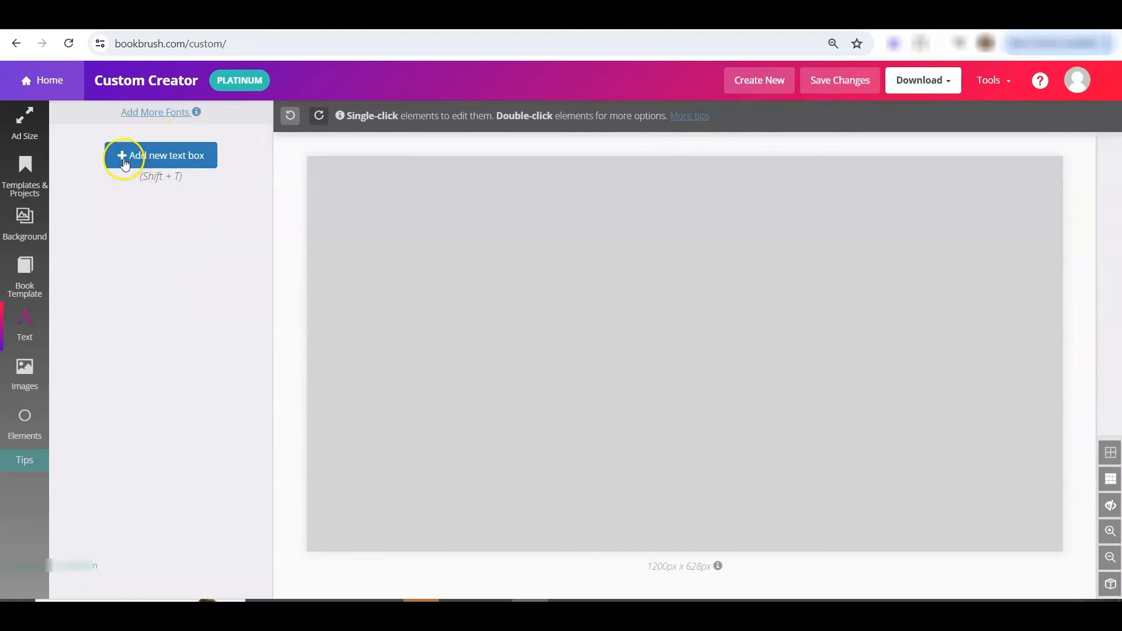
Step: Add an 'Add Text Here' text box, select it, and show its styling options
click(160, 156)
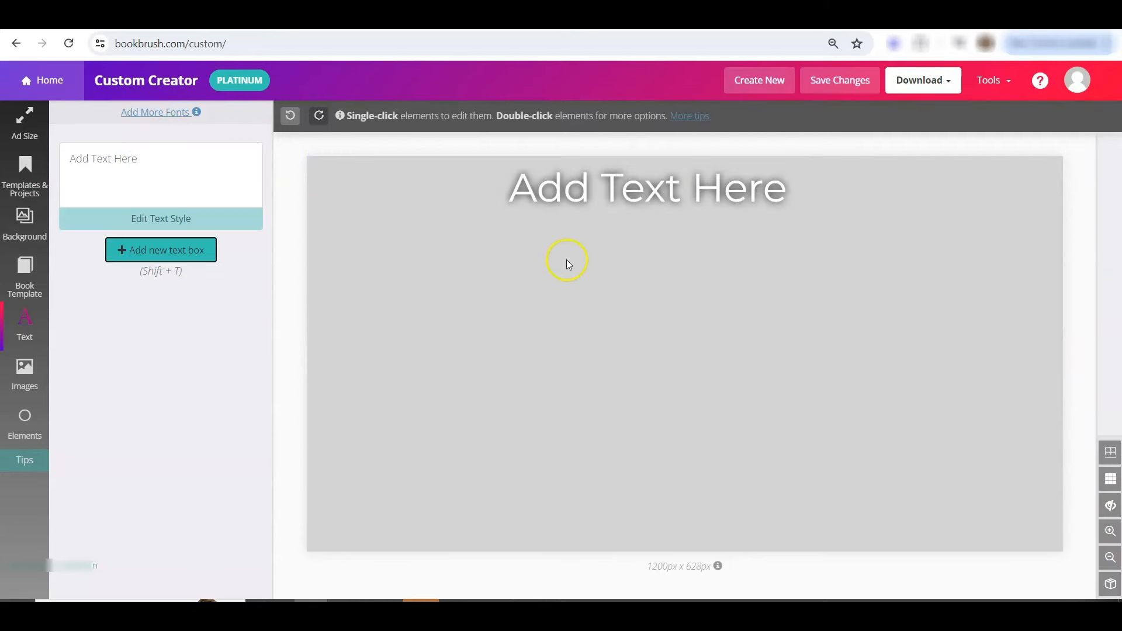
click(645, 187)
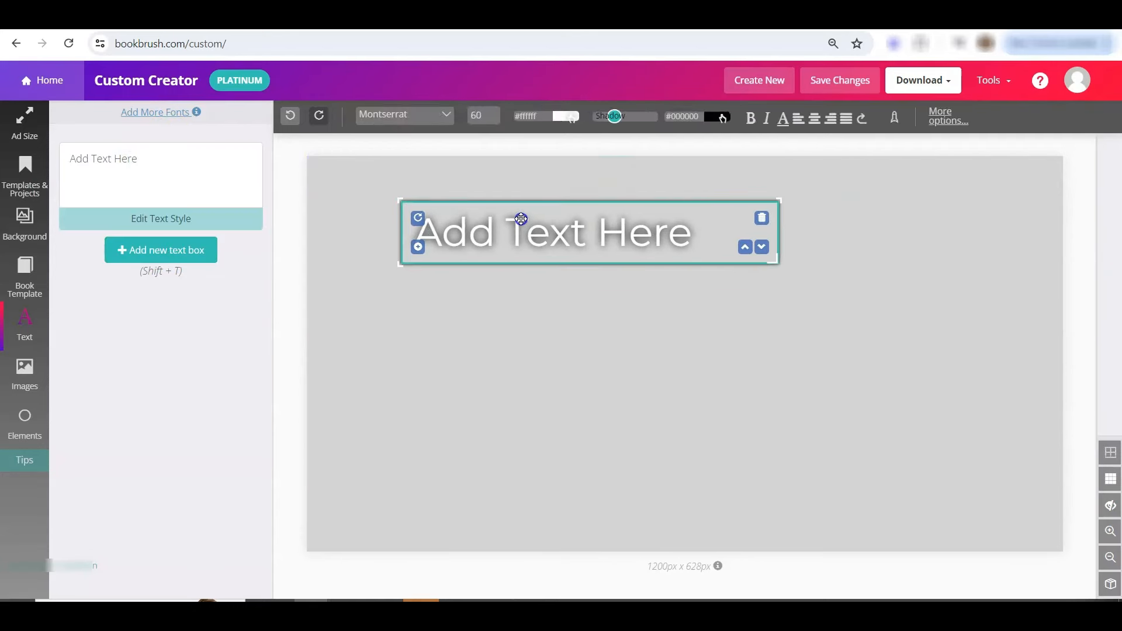
click(160, 218)
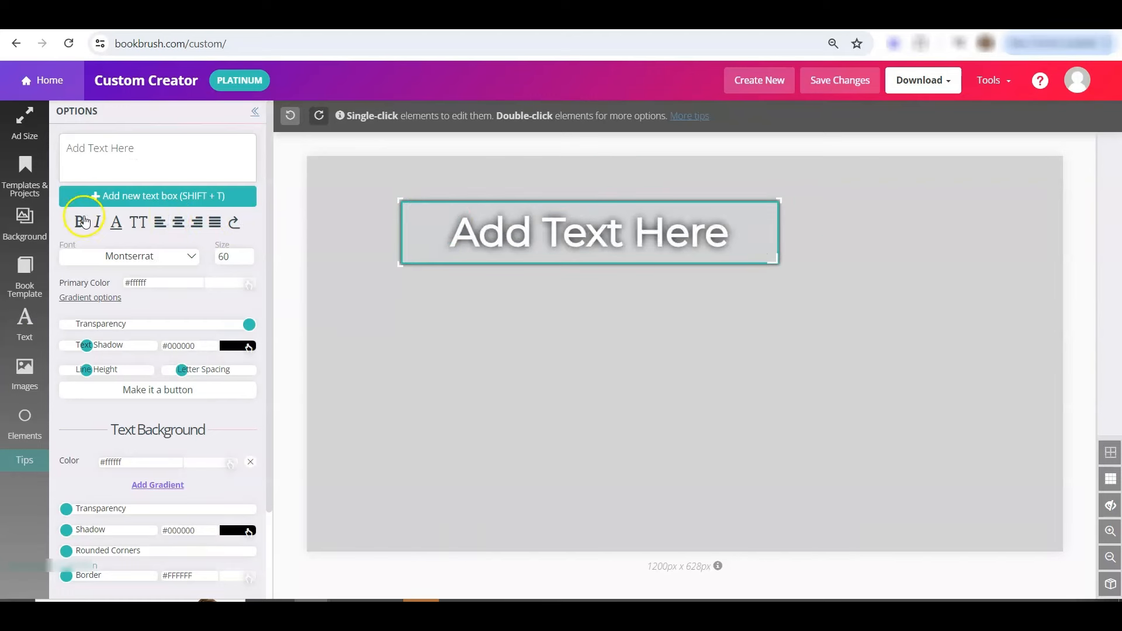
mouse_move(236, 290)
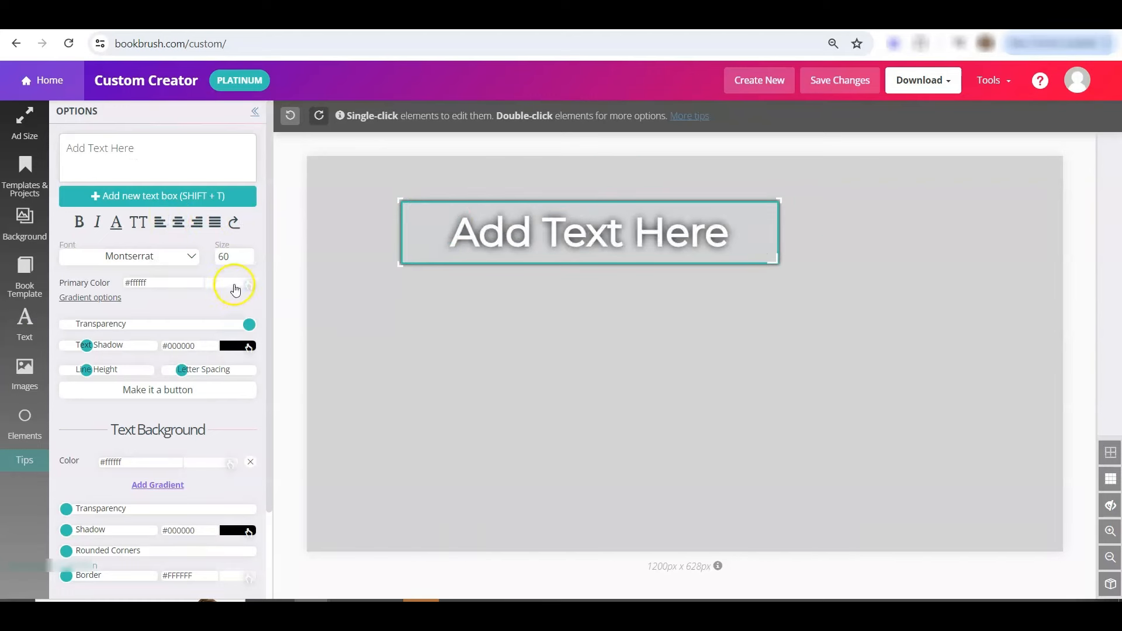
Step: Fill the text with a green-to-white gradient running To Top Right
click(235, 284)
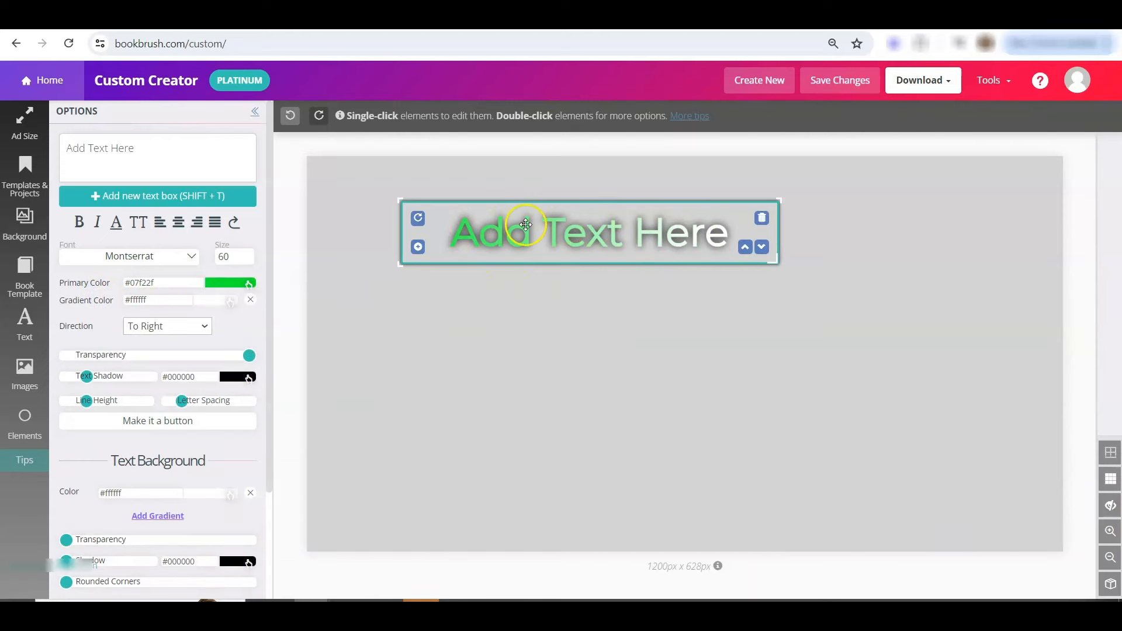
mouse_move(430, 284)
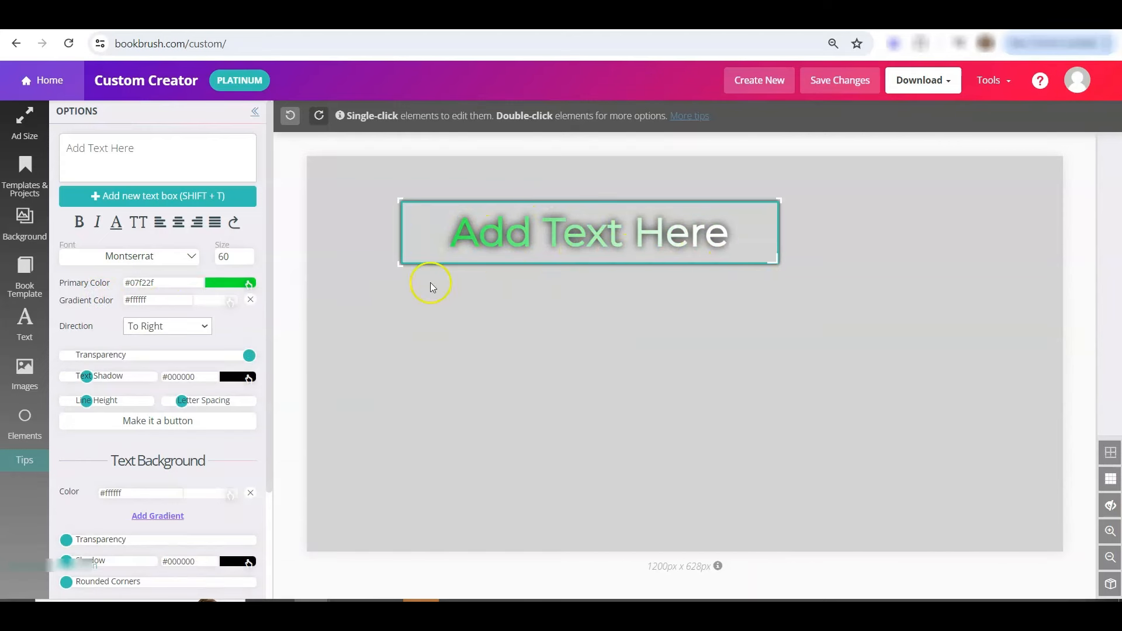
click(167, 325)
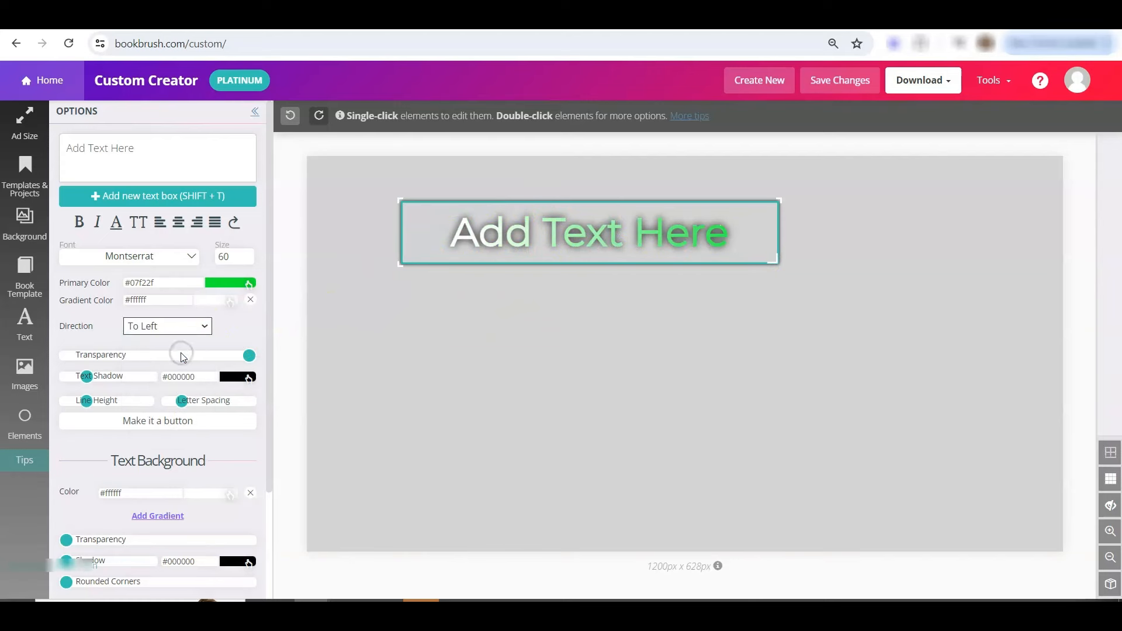
click(165, 325)
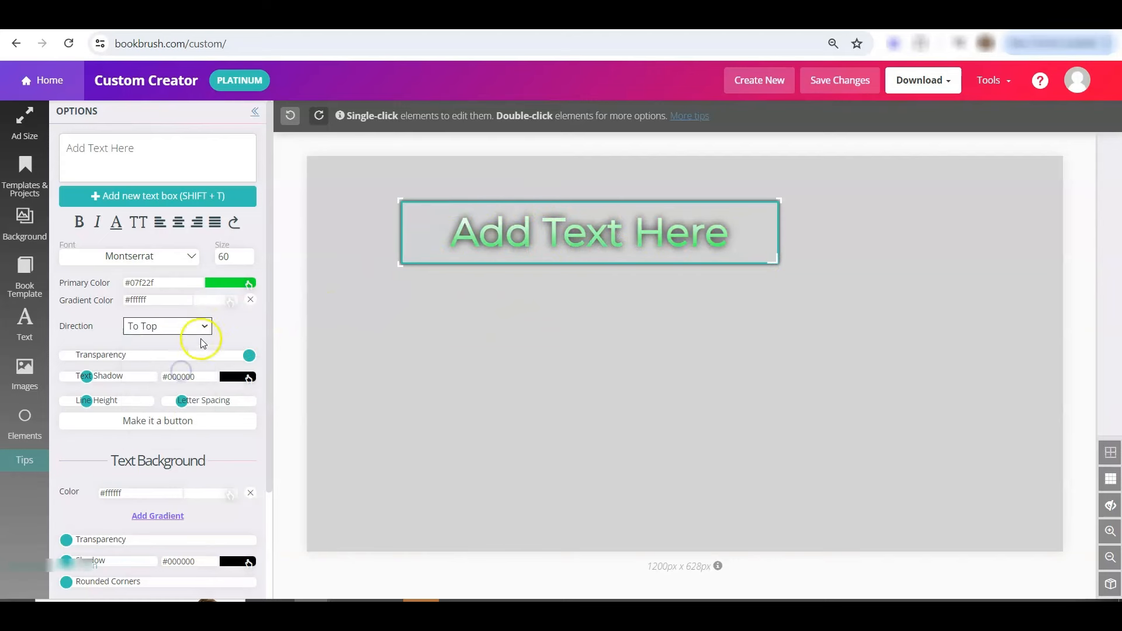
click(167, 325)
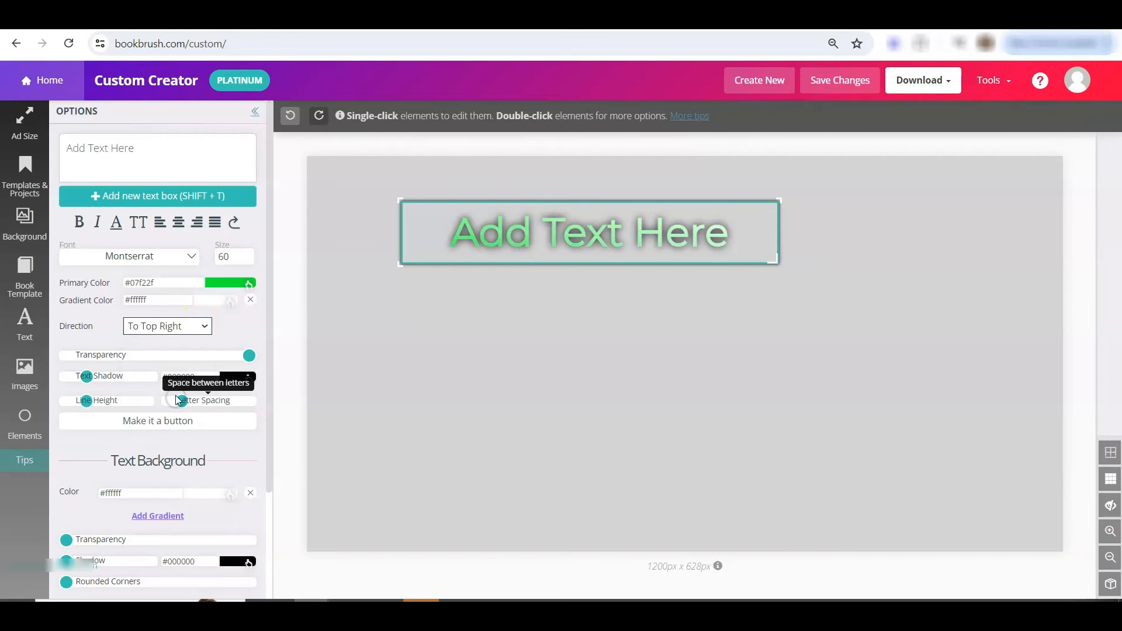
click(166, 325)
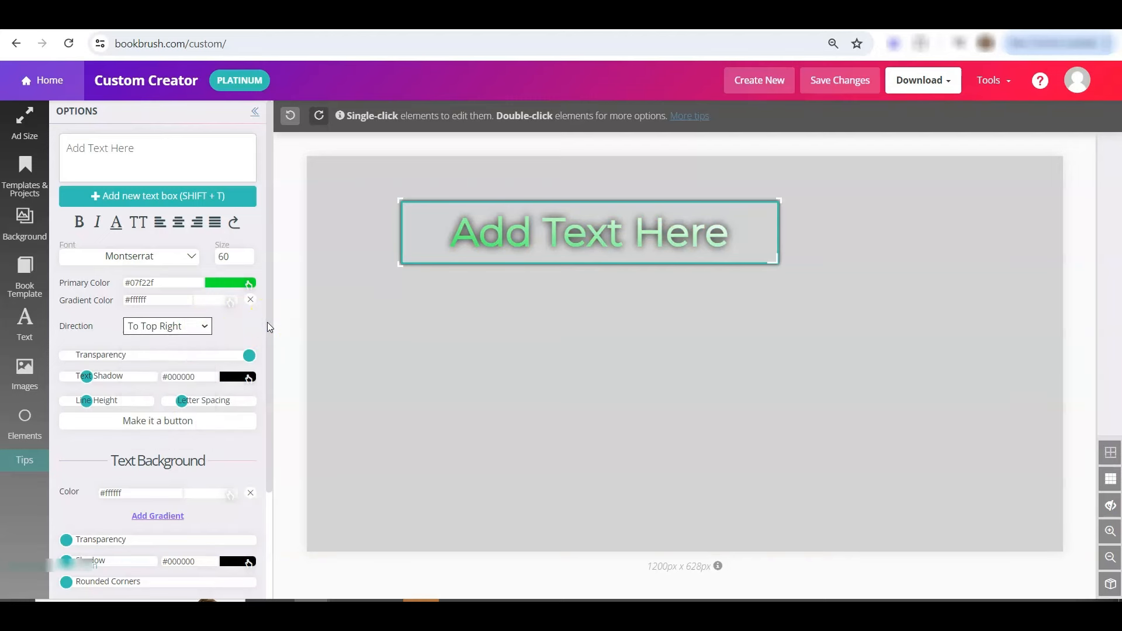
Step: Add THE KEY tablet mockup and list all cover reveal brush shapes
click(25, 272)
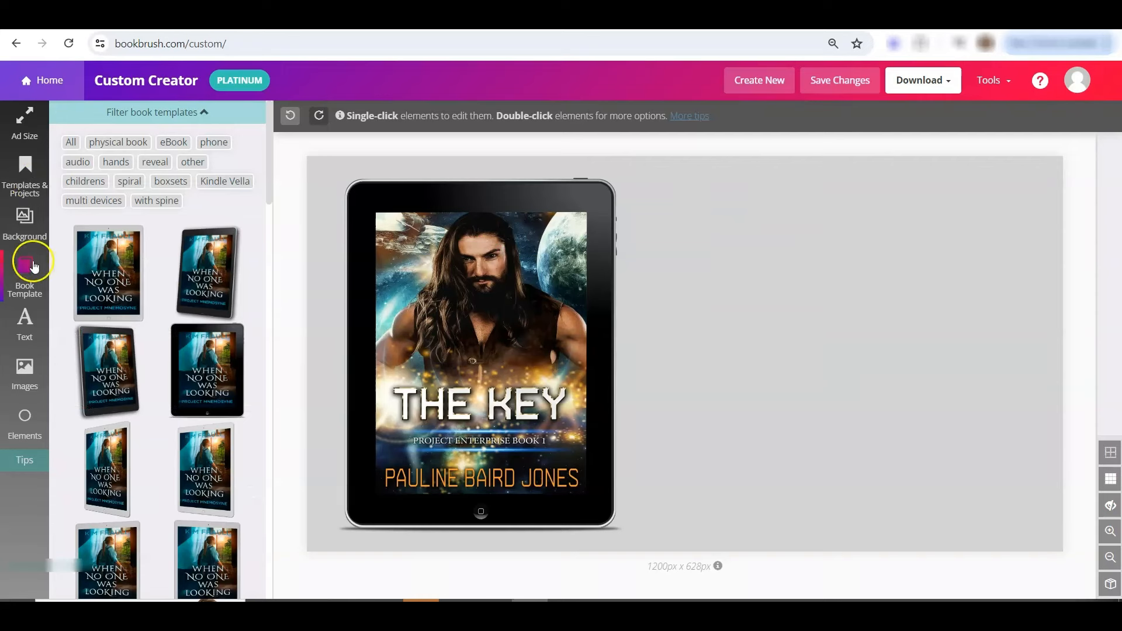
mouse_move(25, 422)
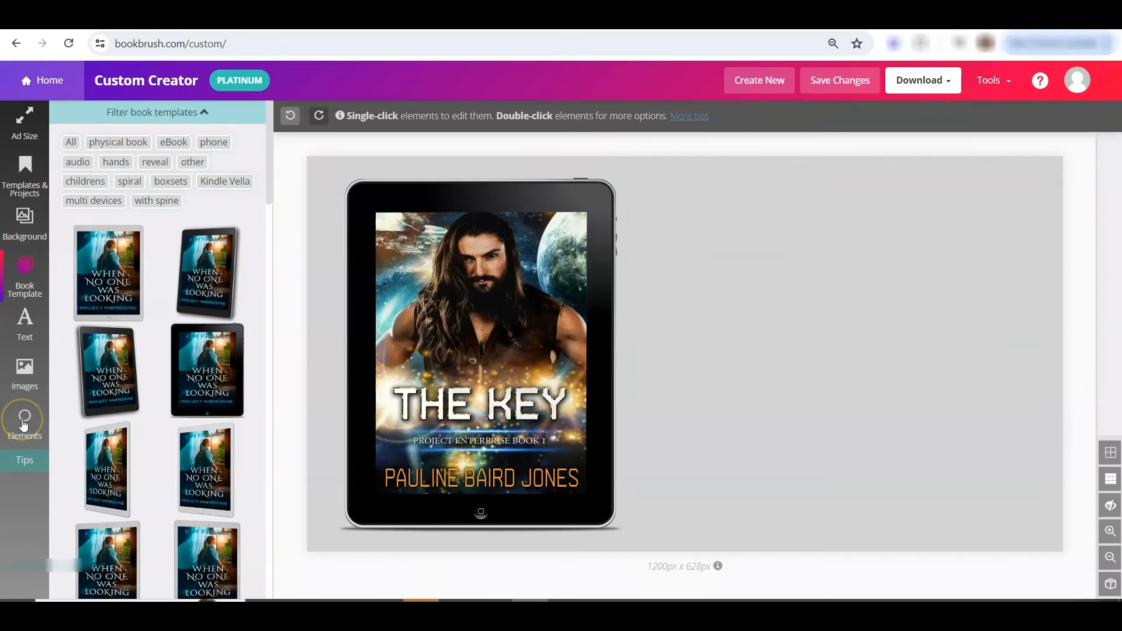
click(25, 419)
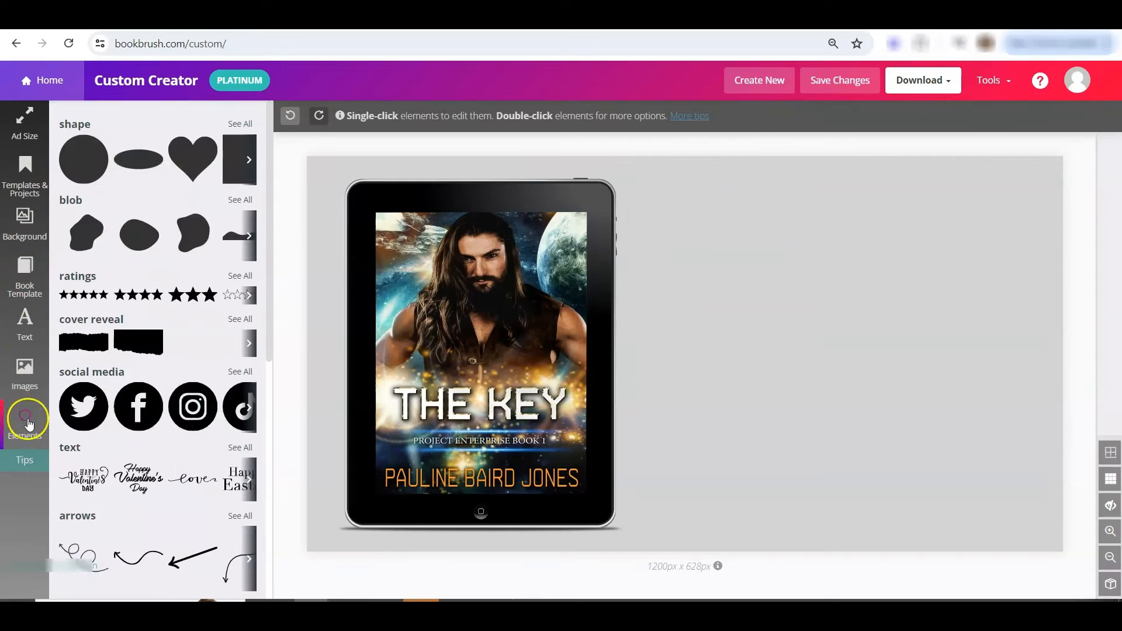
mouse_move(119, 191)
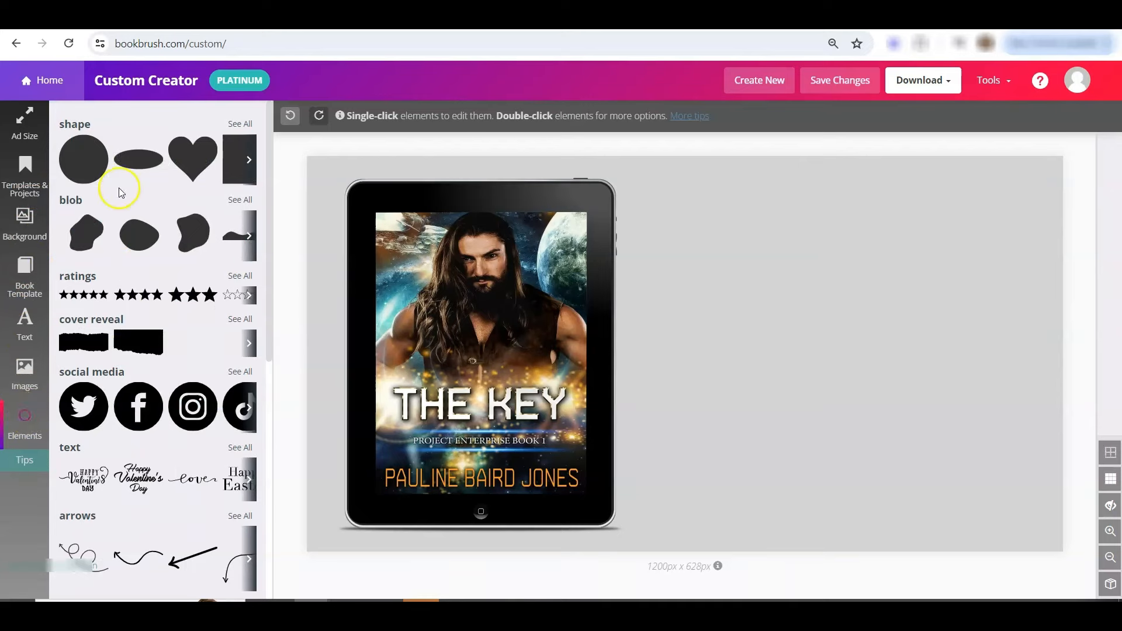
mouse_move(83, 232)
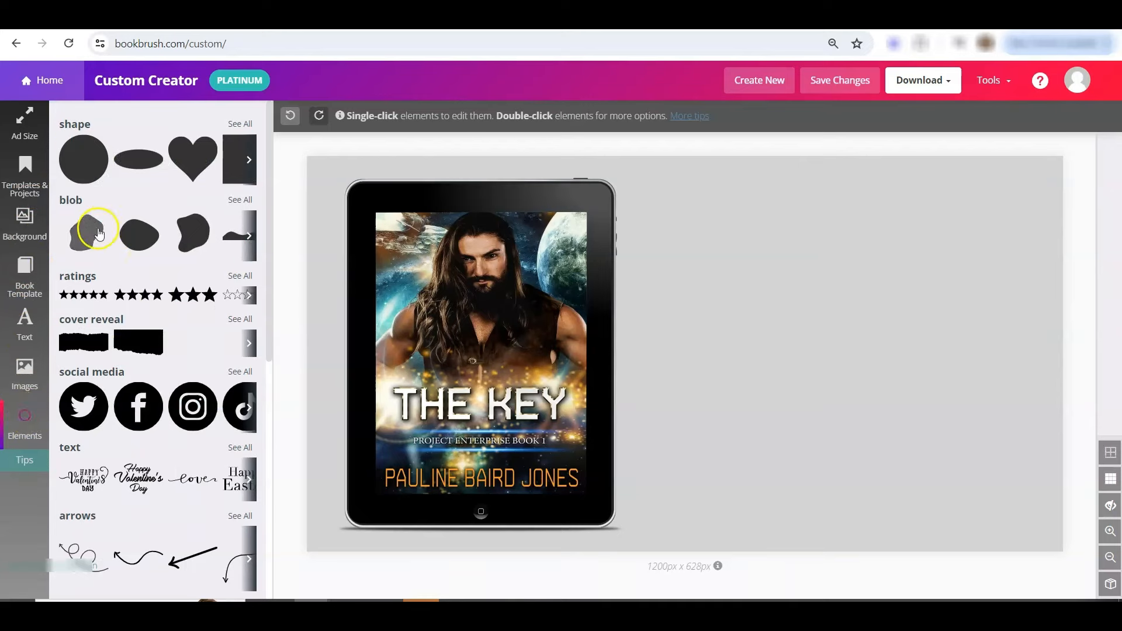
mouse_move(125, 299)
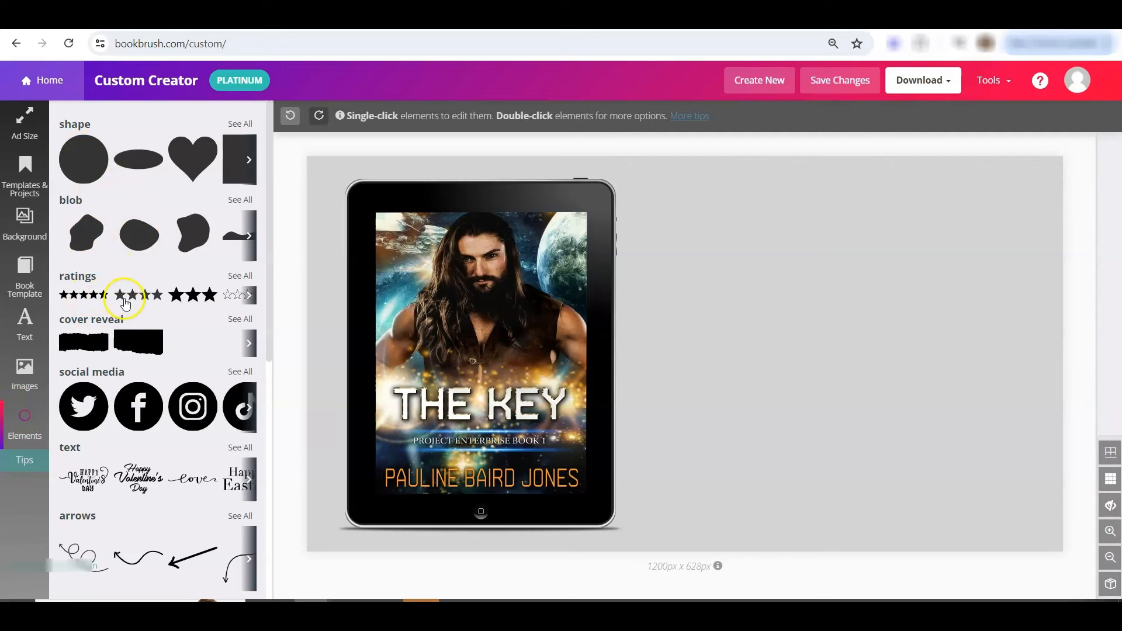
click(239, 319)
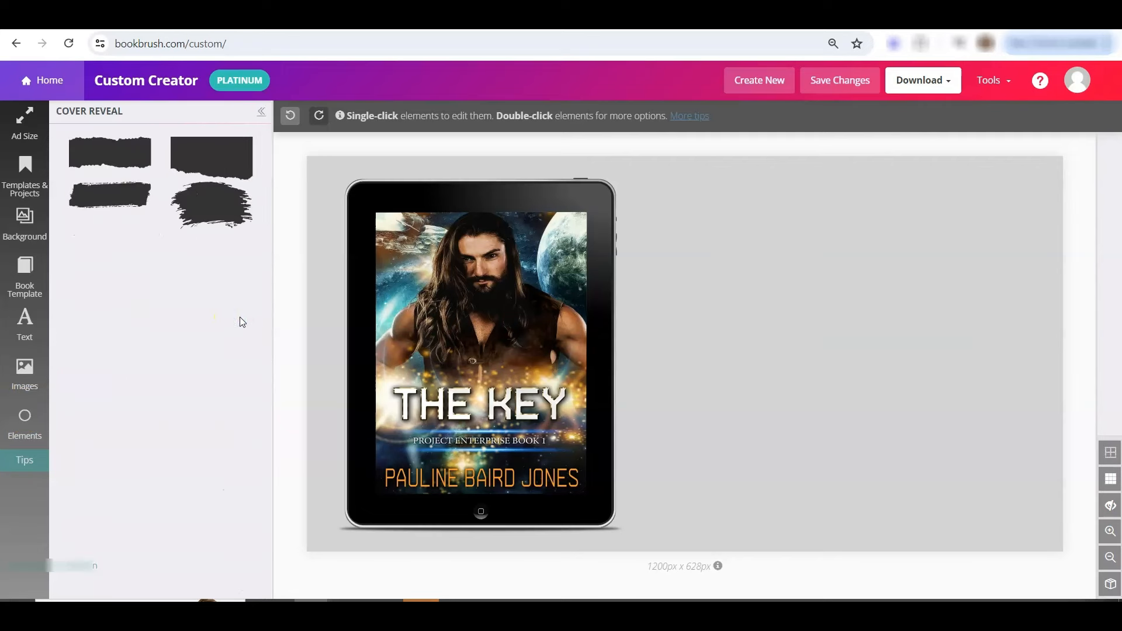
mouse_move(163, 228)
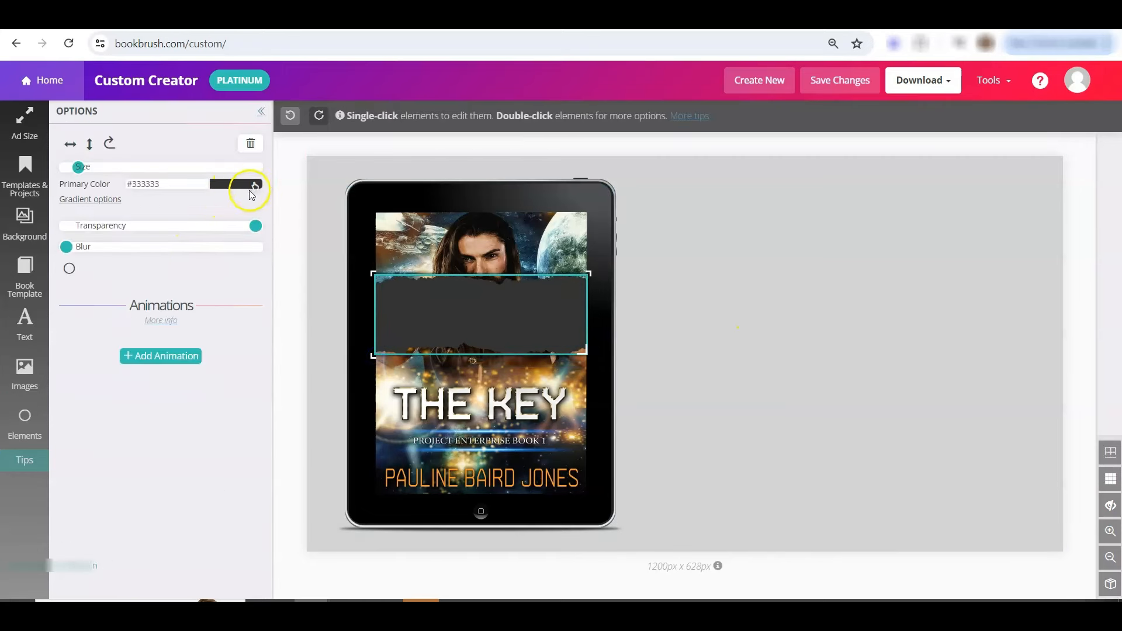
Step: Open the brush strip's colour picker to set Primary Color #dbab5f
click(249, 187)
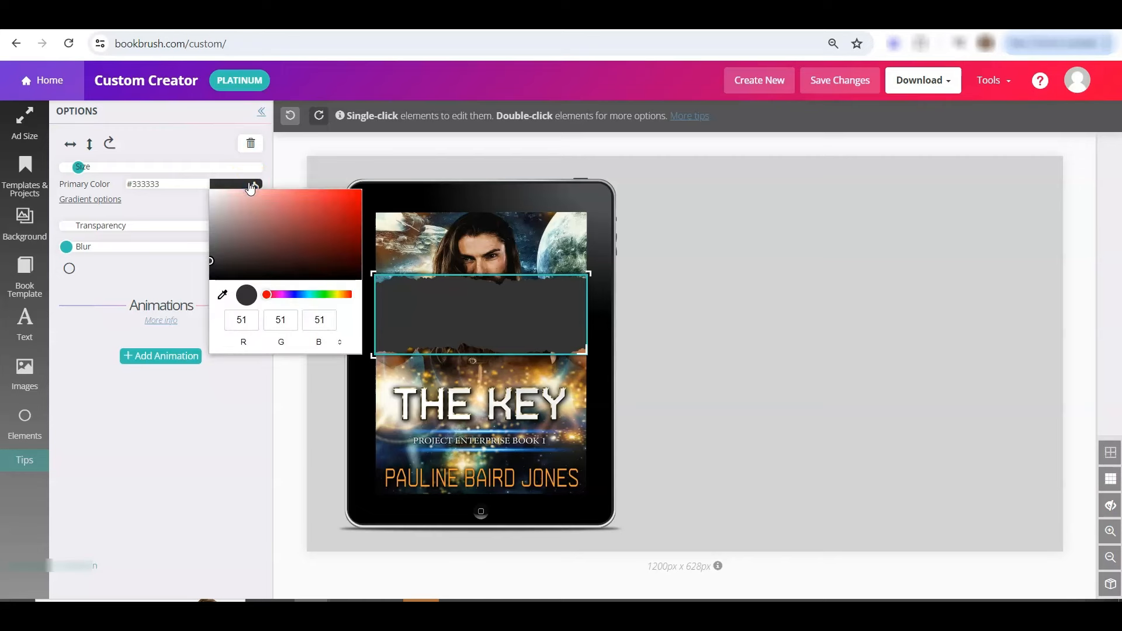
mouse_move(223, 296)
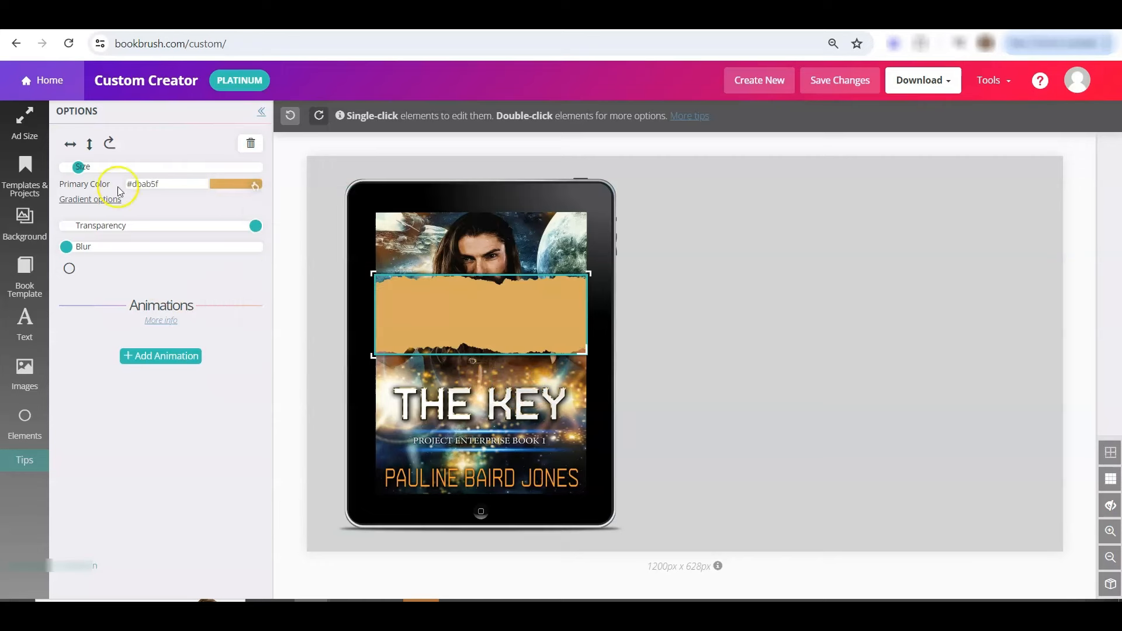
Step: Give the brush strip a gradient to #6cafc3 running To Left
click(89, 199)
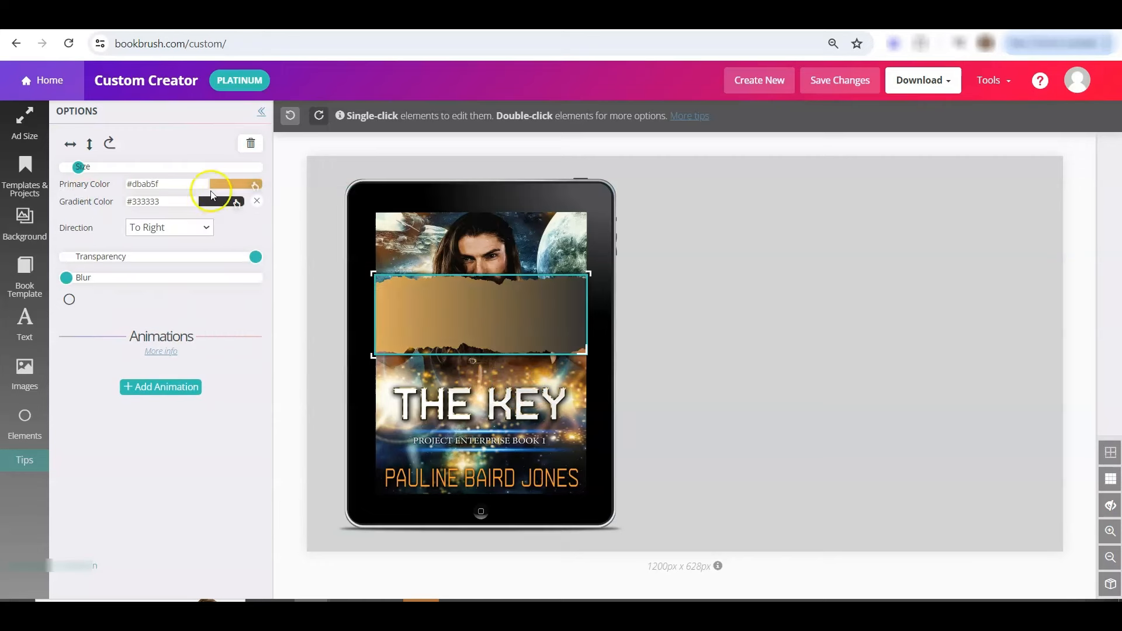
click(237, 201)
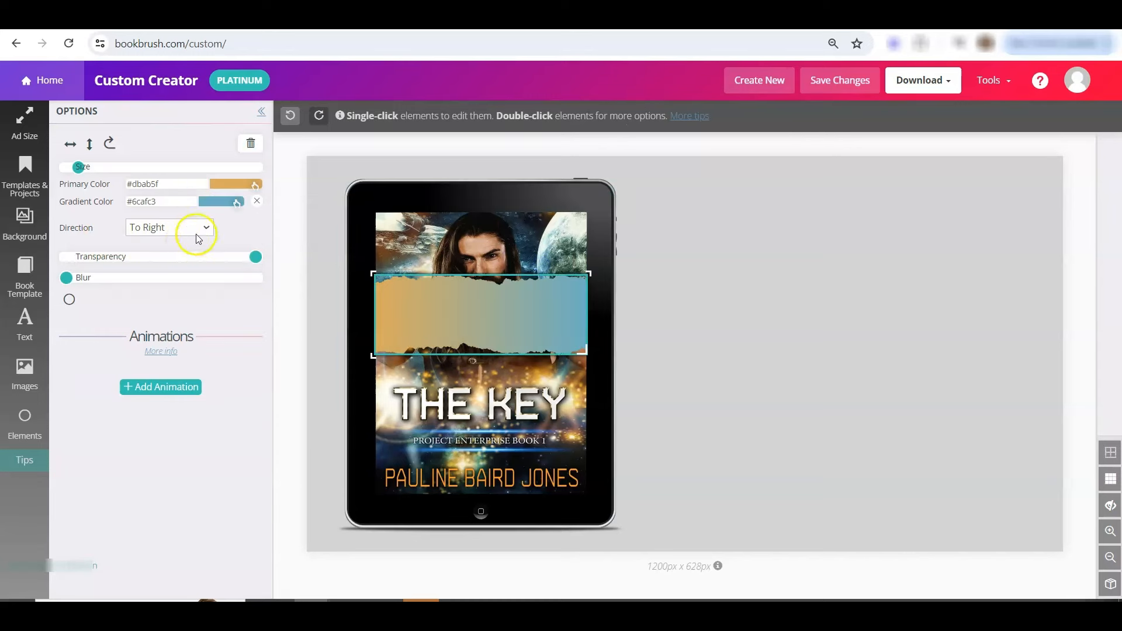
click(169, 227)
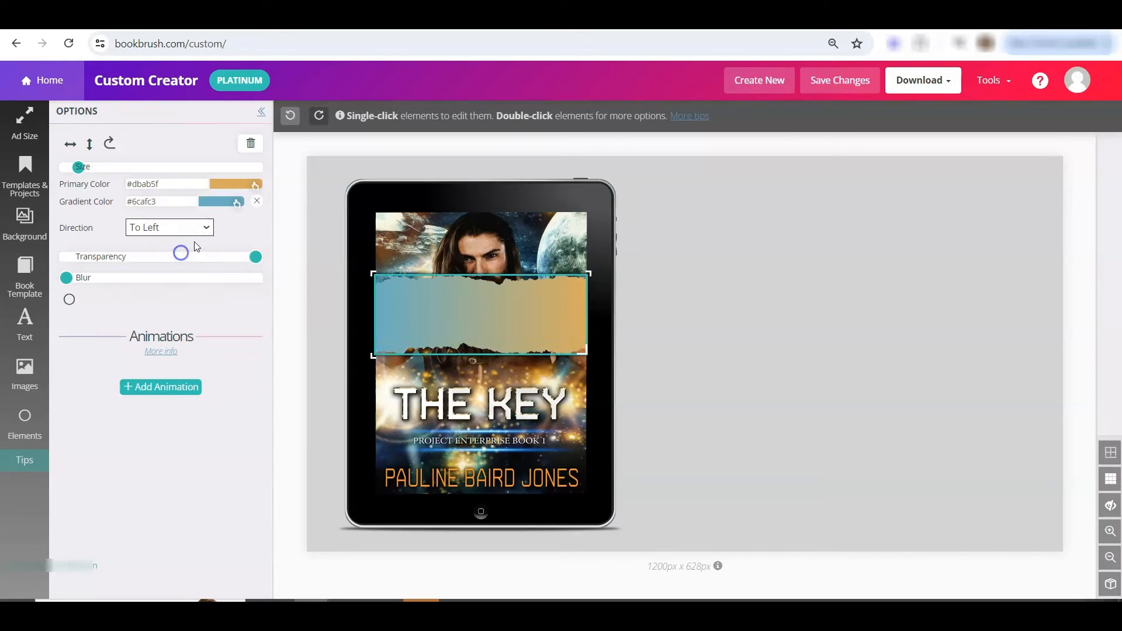
click(169, 227)
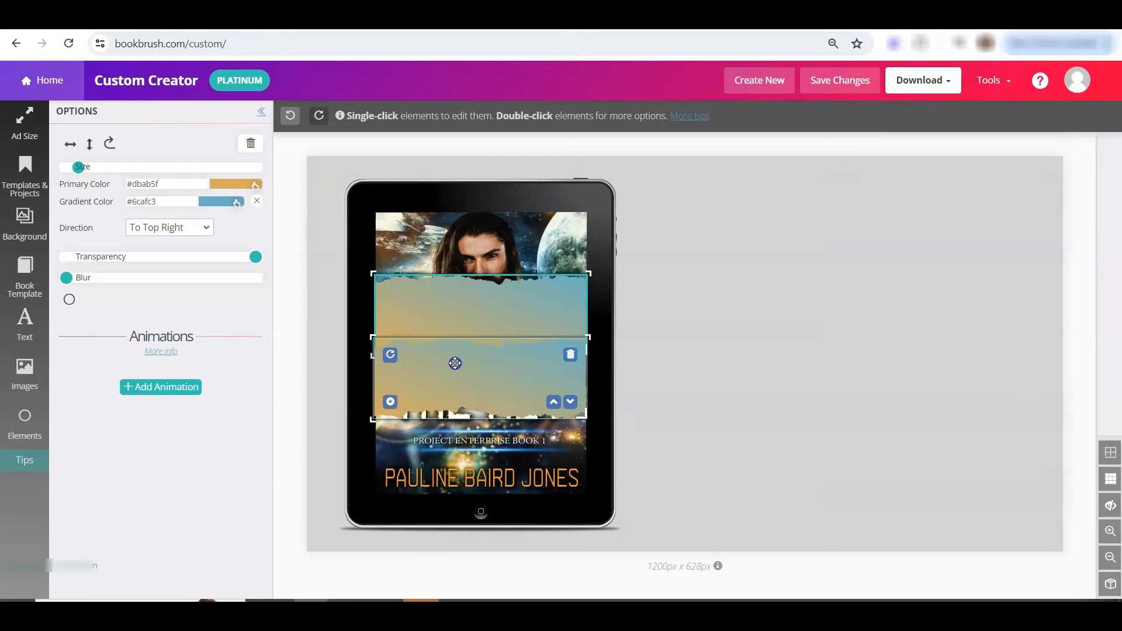
Step: Flip the duplicated strip vertically, set its gradient To Right, and deselect it
click(90, 144)
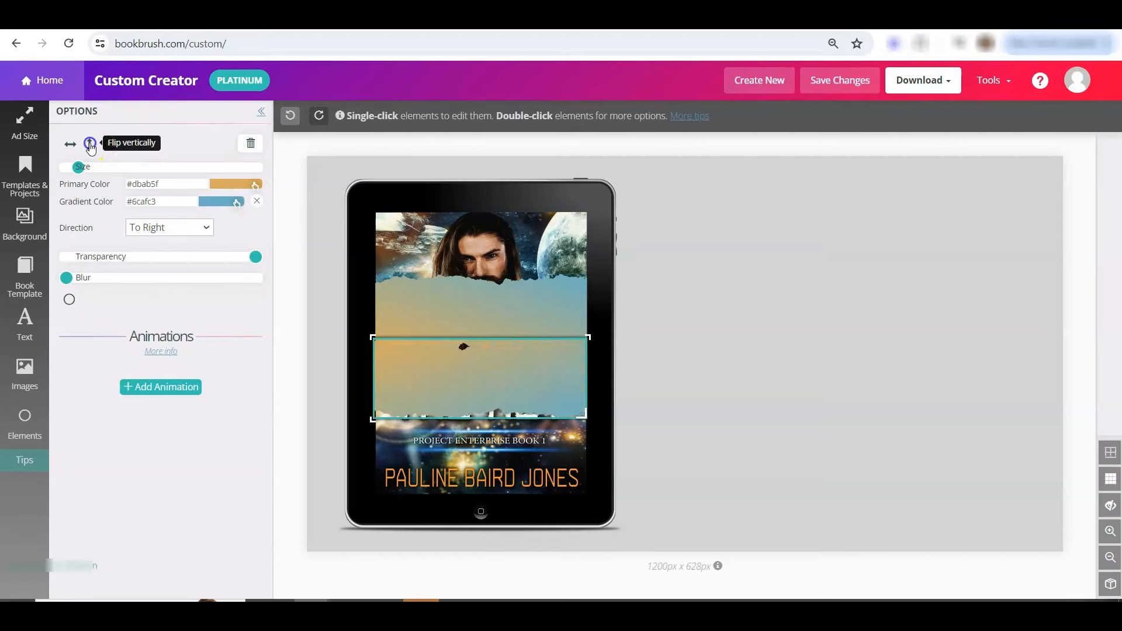
click(89, 144)
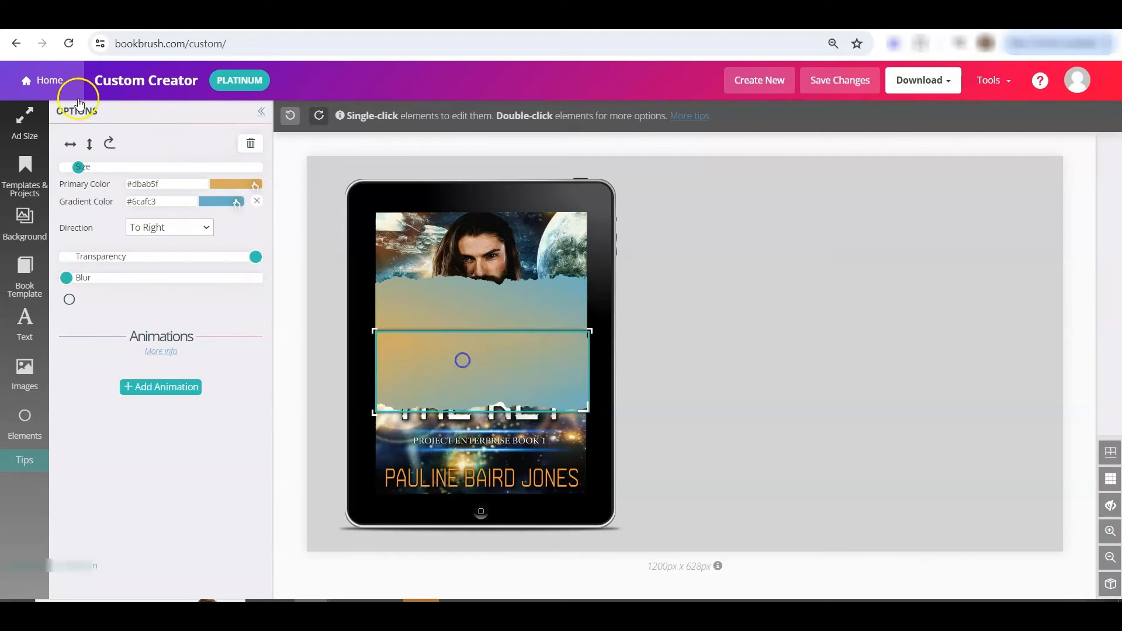
click(463, 360)
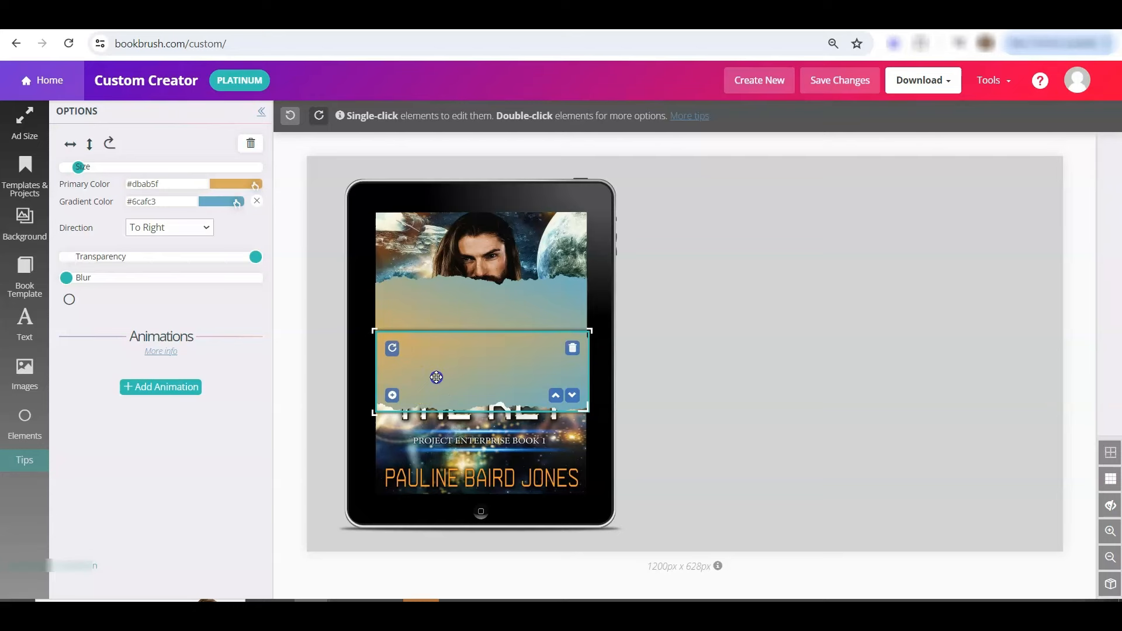
click(25, 426)
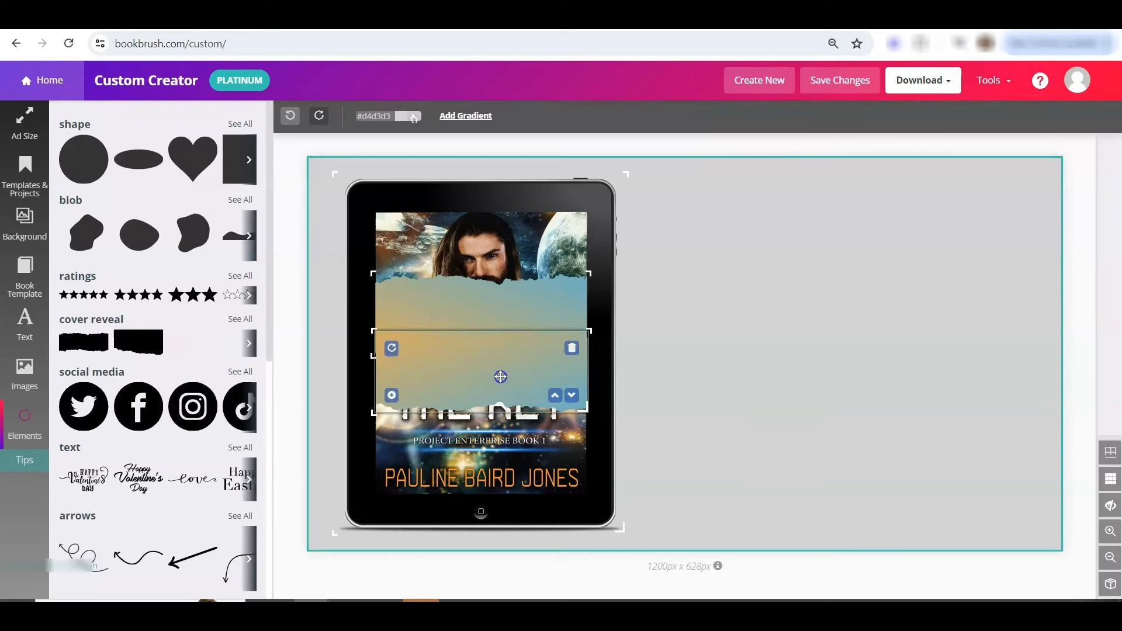